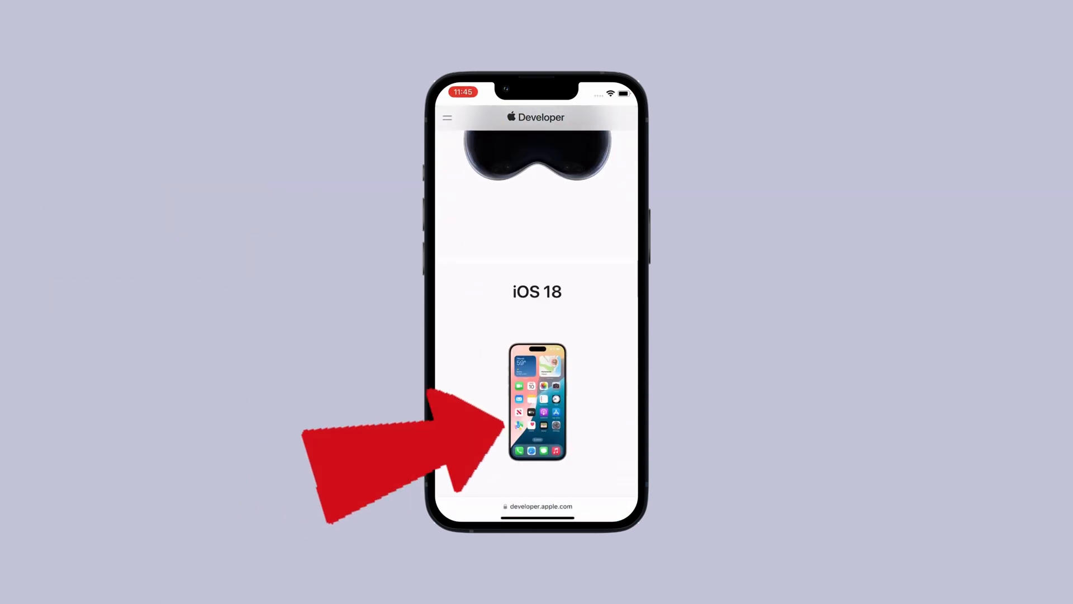
# Go from Apple's iOS 18 developer page to the Developer sign-in email field.
pyautogui.click(537, 404)
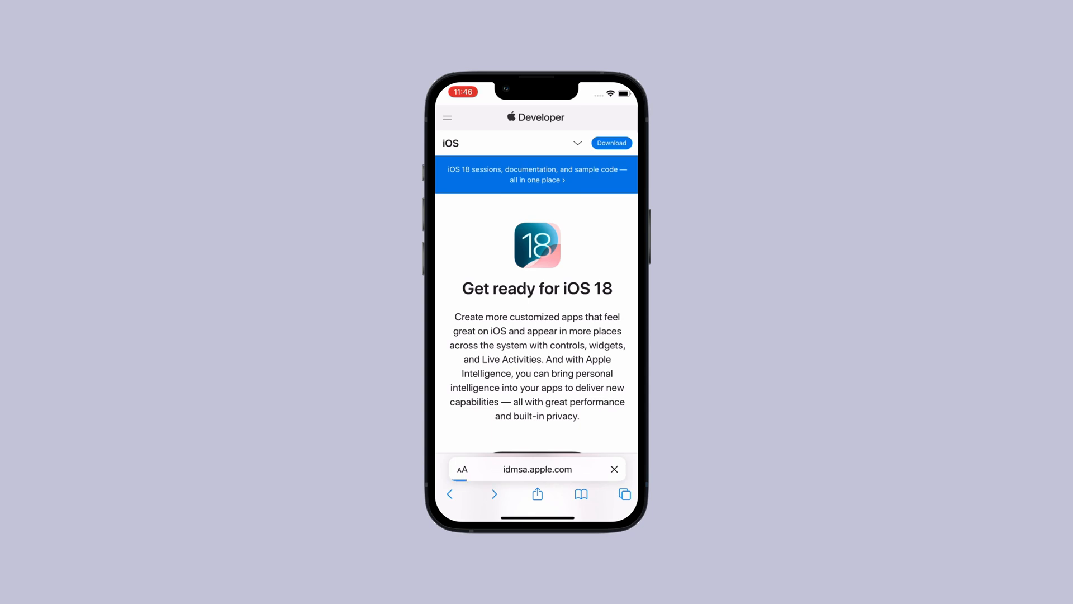
pyautogui.click(610, 143)
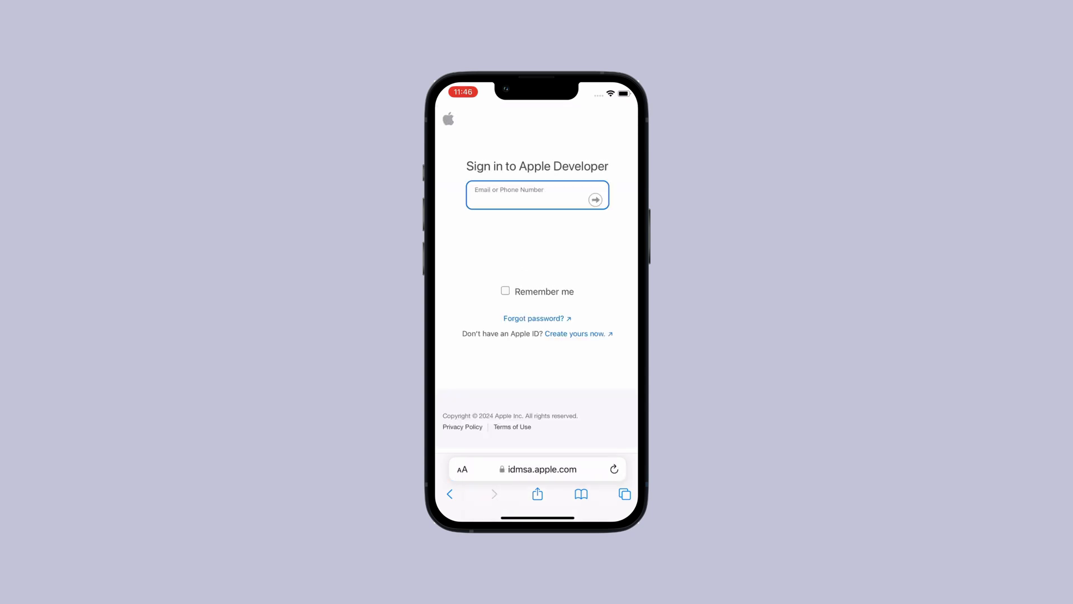
pyautogui.click(527, 195)
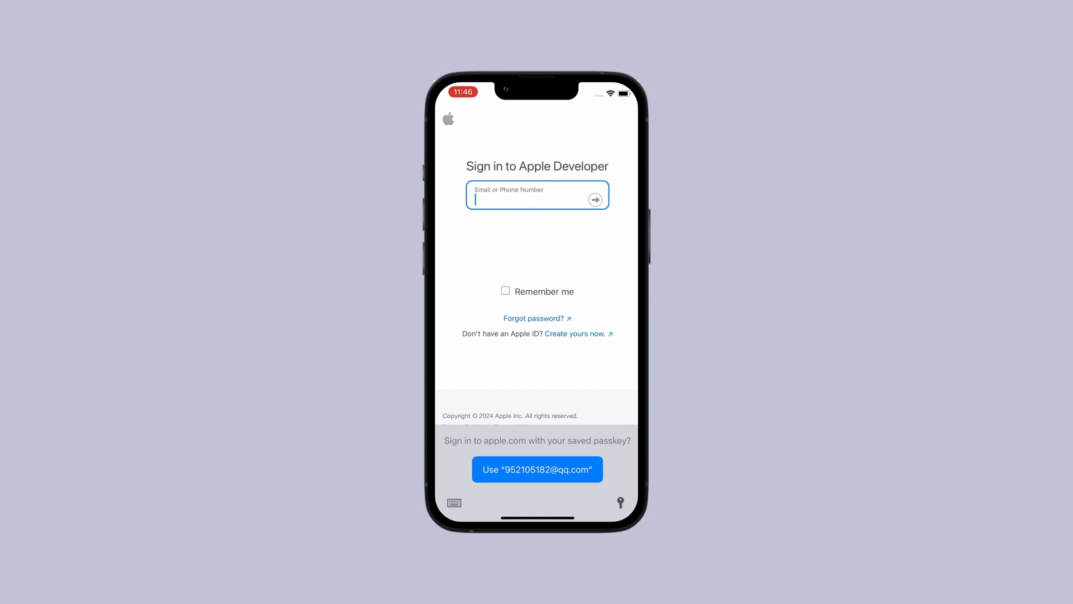
pyautogui.click(537, 470)
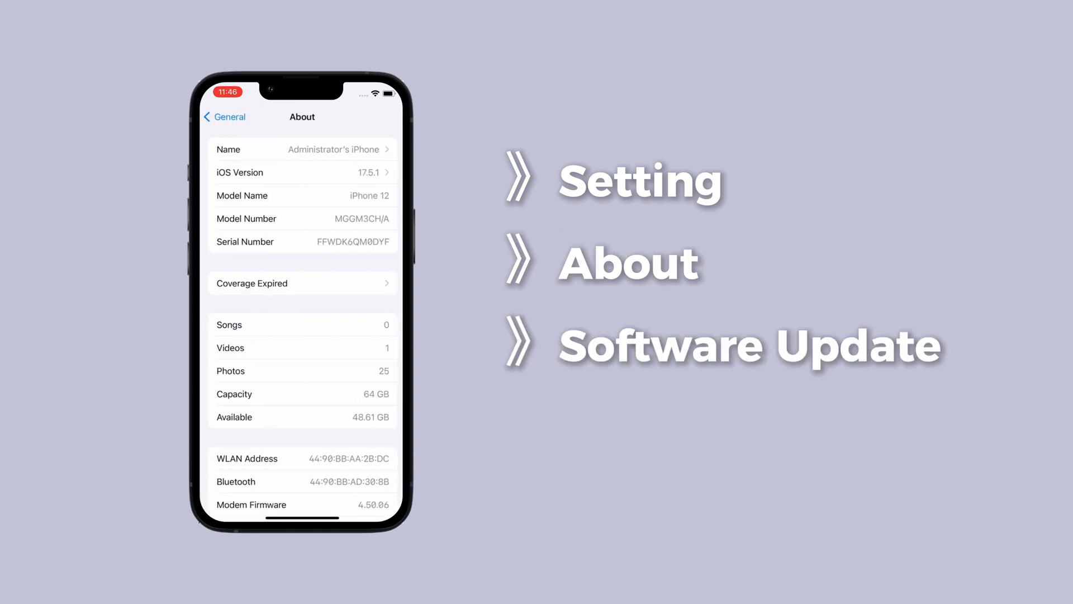
# Return to General settings and open Software Update after confirming iOS 17.5.1.
pyautogui.click(226, 117)
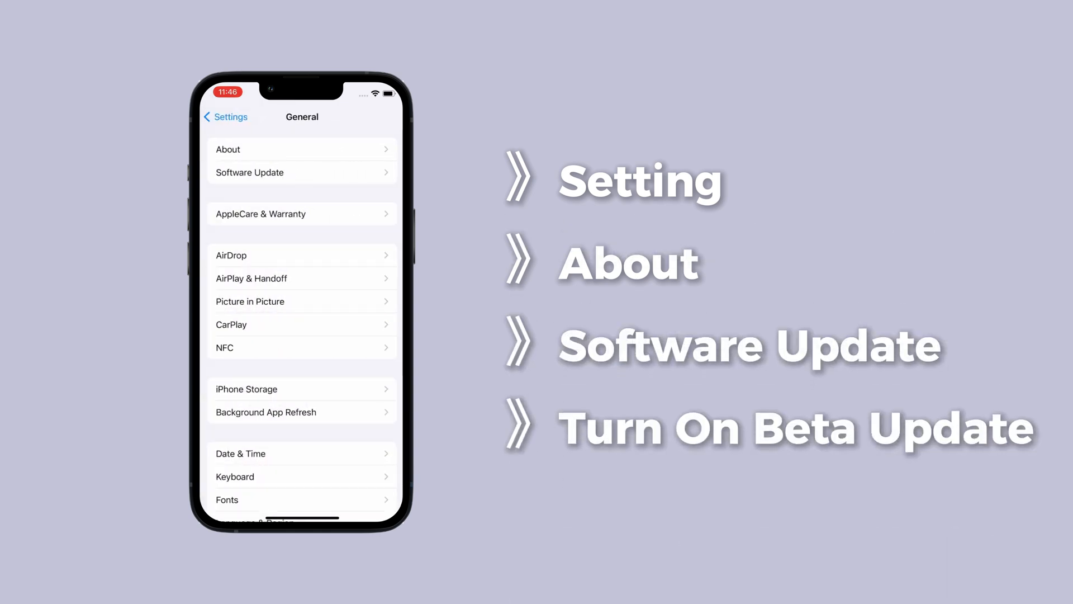
pyautogui.click(249, 173)
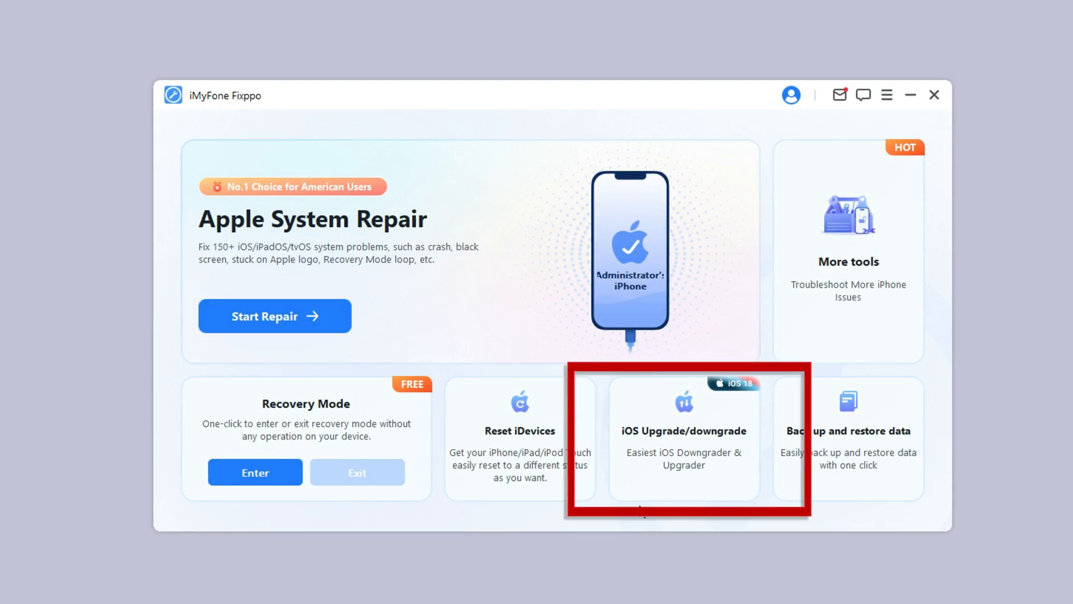
# Choose Upgrade iOS in Fixppo and download the iOS 18 beta 3 firmware.
pyautogui.click(682, 430)
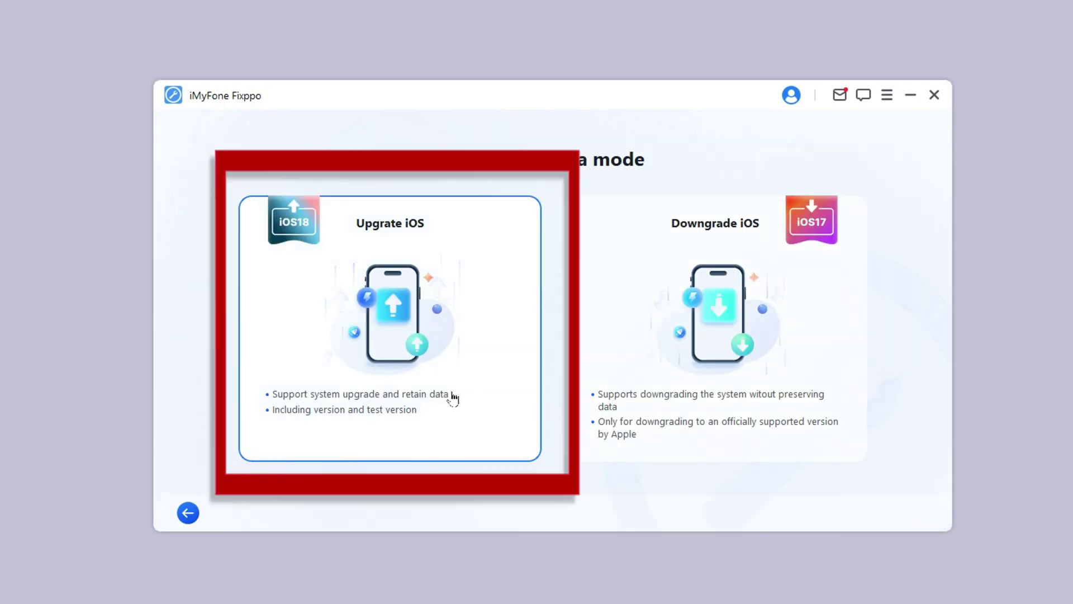
pyautogui.moveTo(428, 368)
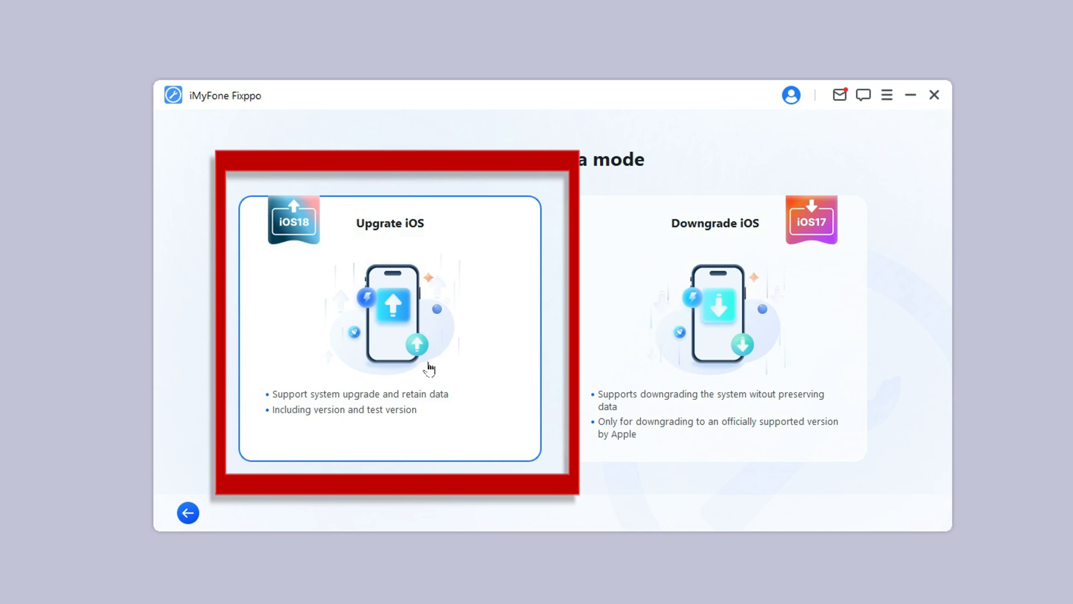
pyautogui.click(389, 329)
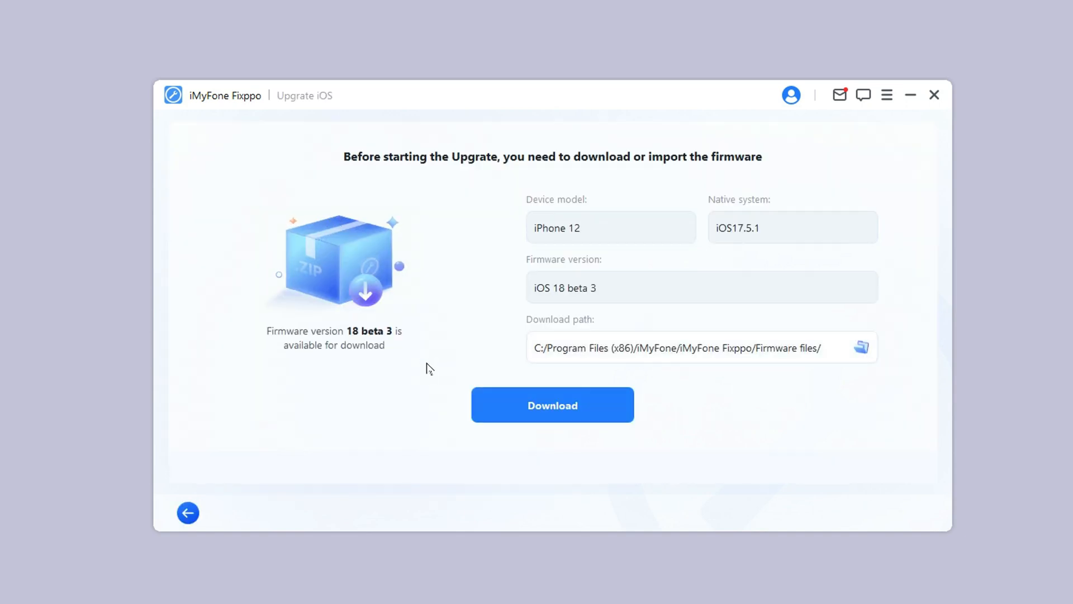
pyautogui.click(552, 404)
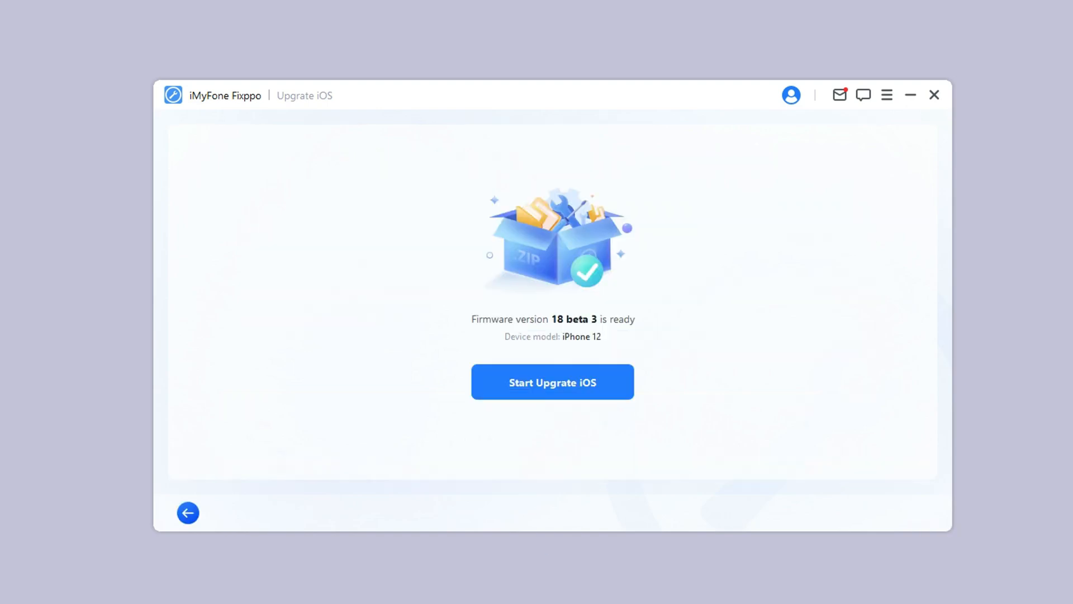
pyautogui.click(552, 382)
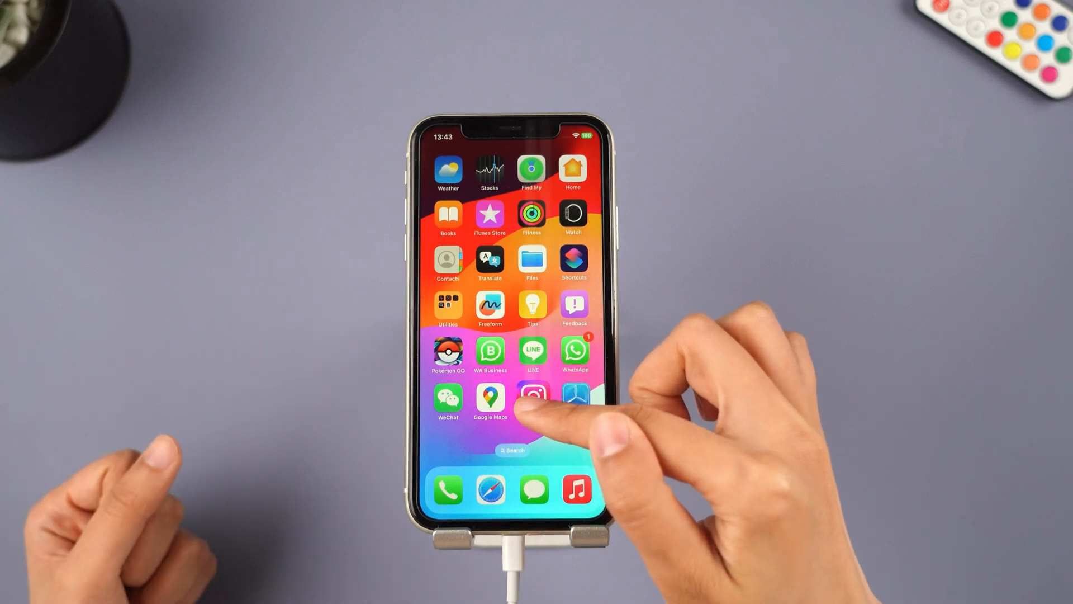
# Long-press Instagram and choose Share App from its quick actions.
pyautogui.click(533, 403)
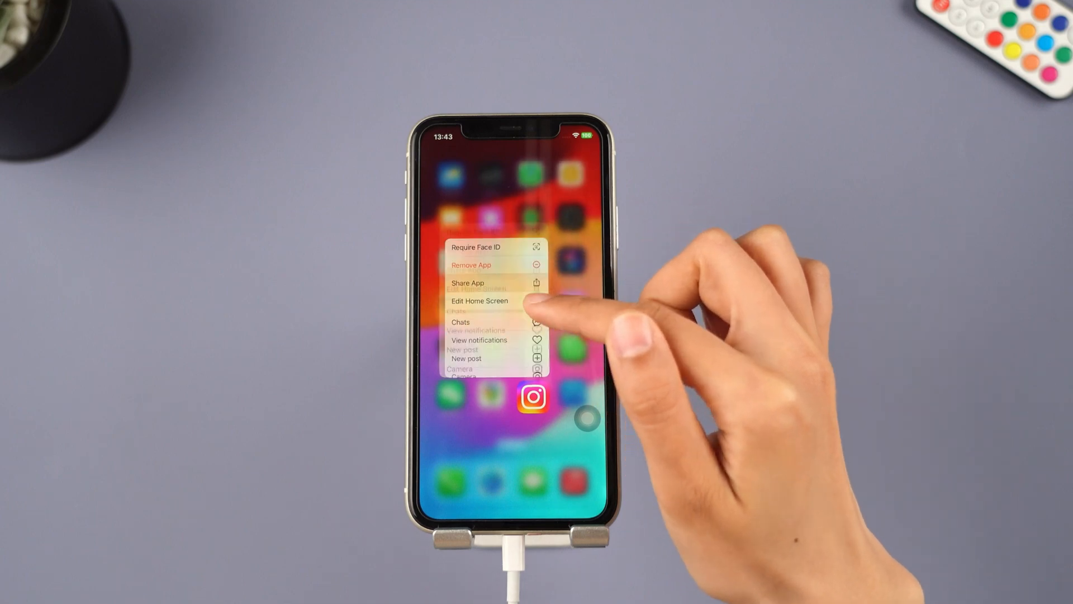
pyautogui.click(467, 283)
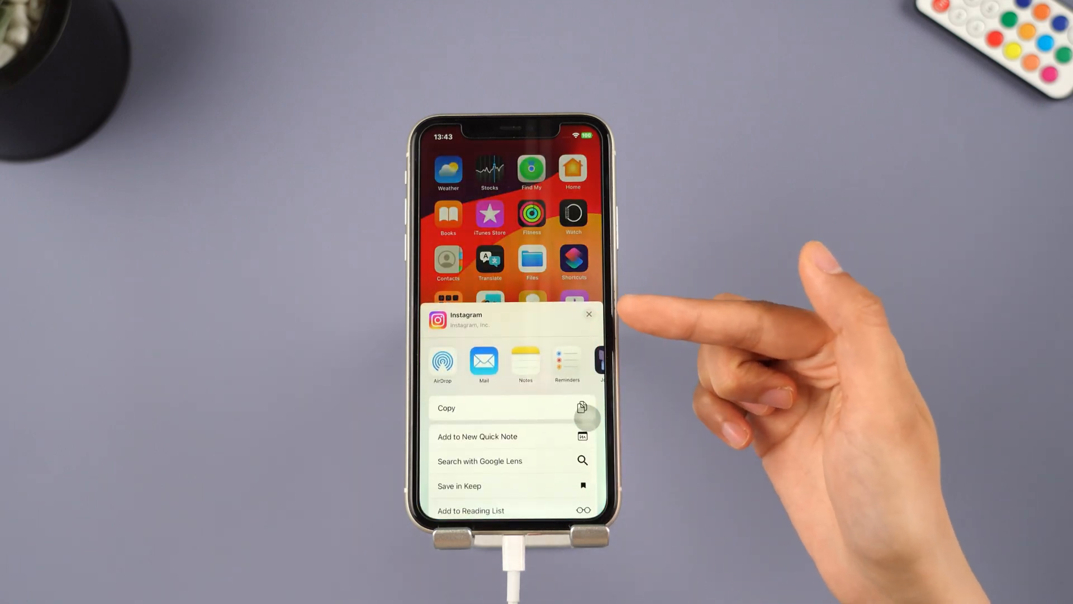